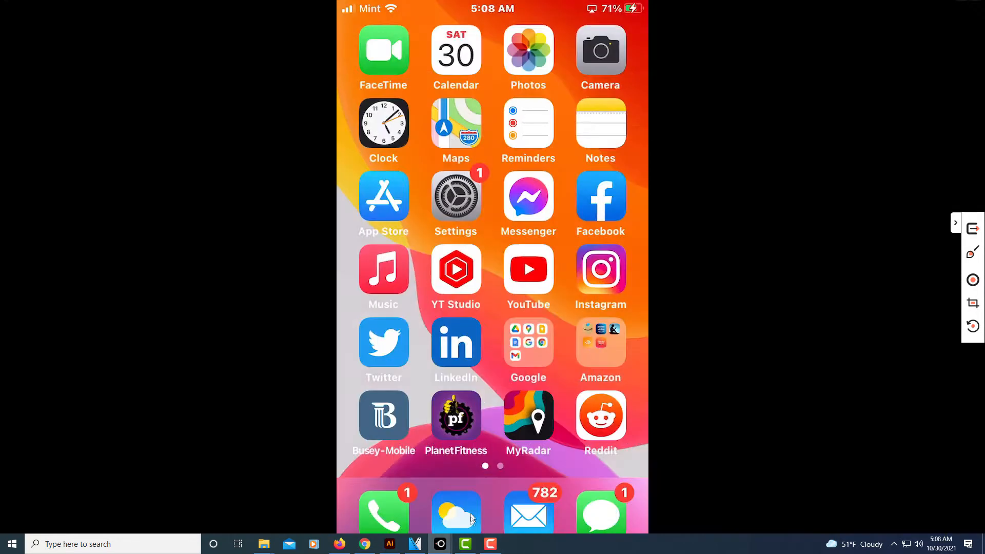
mouse_move(264, 333)
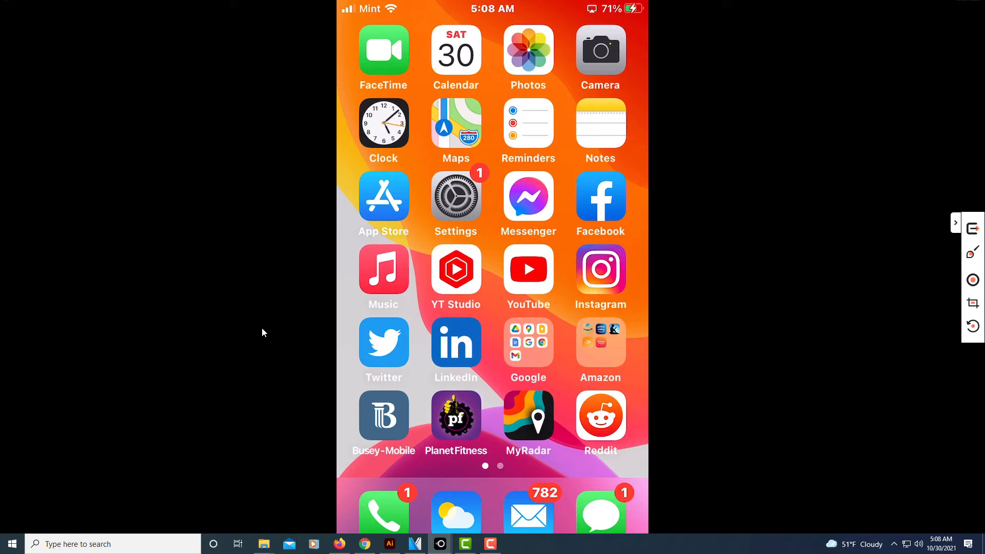
Launch the Settings app and scroll down to the Safari settings page.
left_click(456, 198)
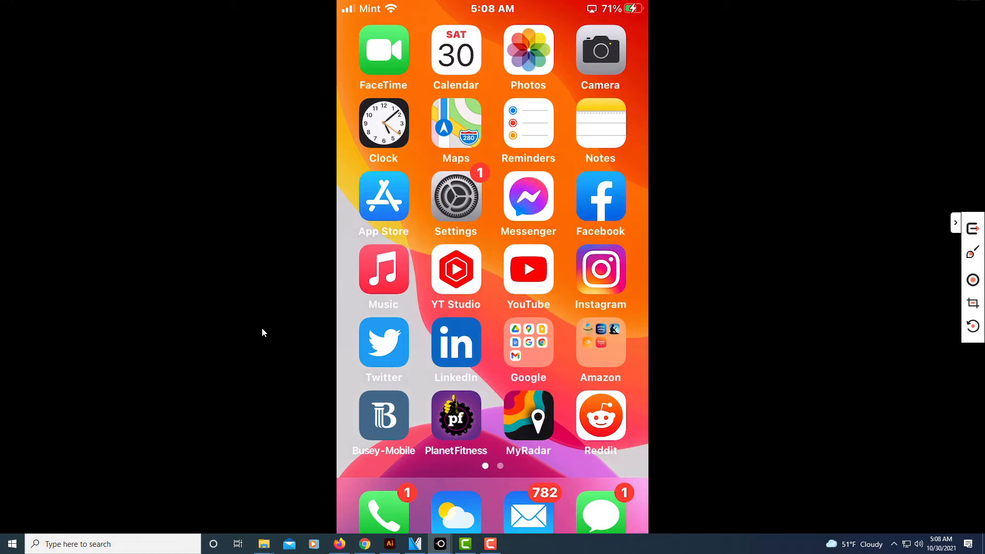
left_click(456, 196)
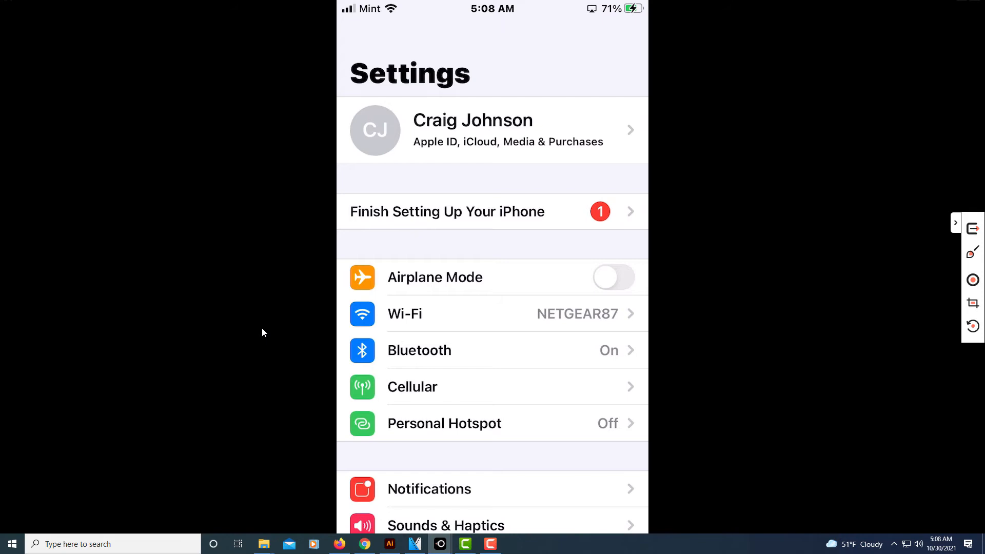
scroll("down", 3)
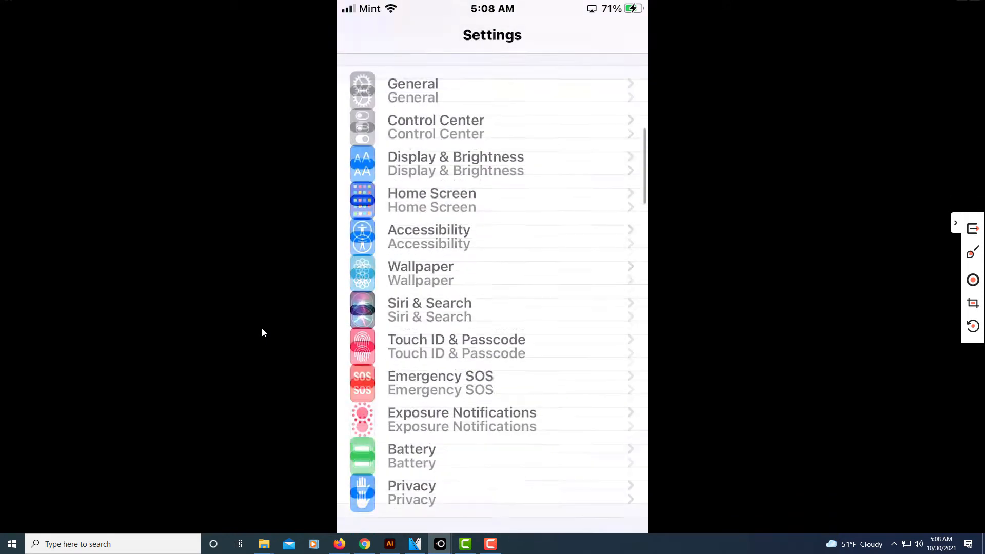
scroll("down", 3)
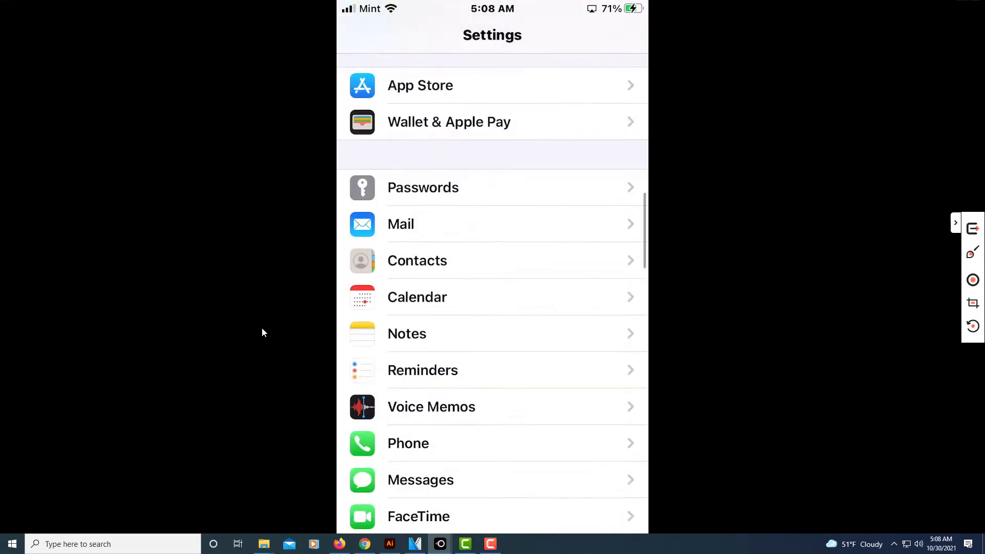
scroll("down", 3)
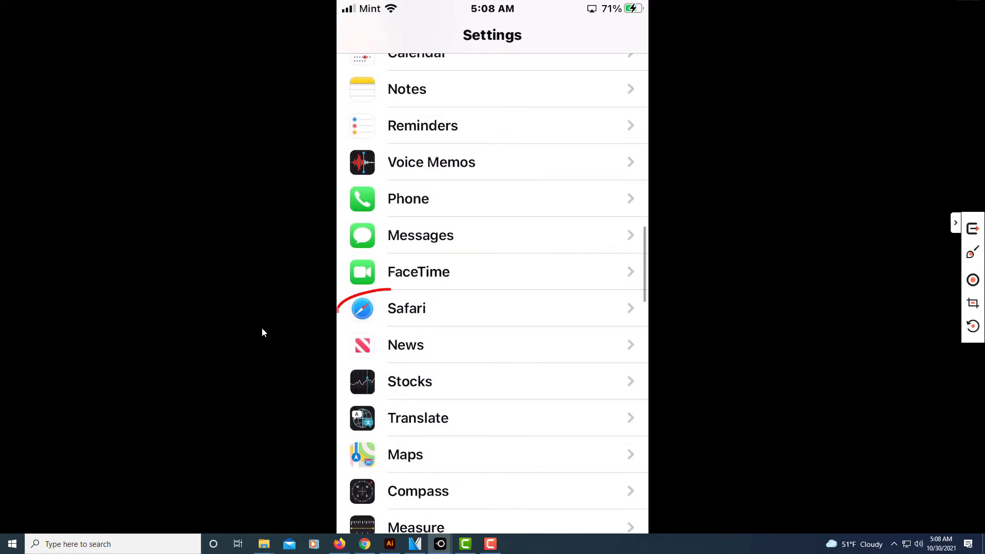
left_click_drag(340, 302, 446, 314)
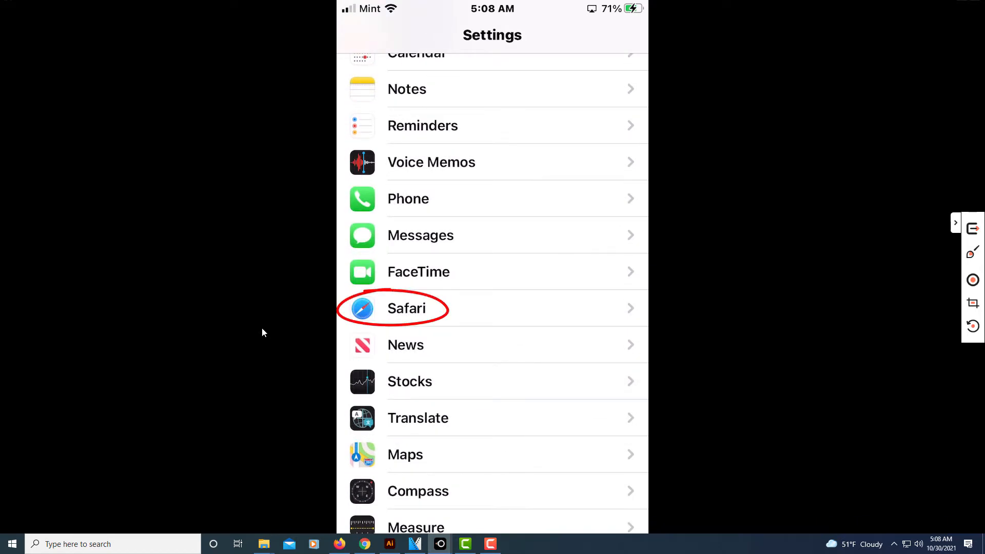
left_click(406, 308)
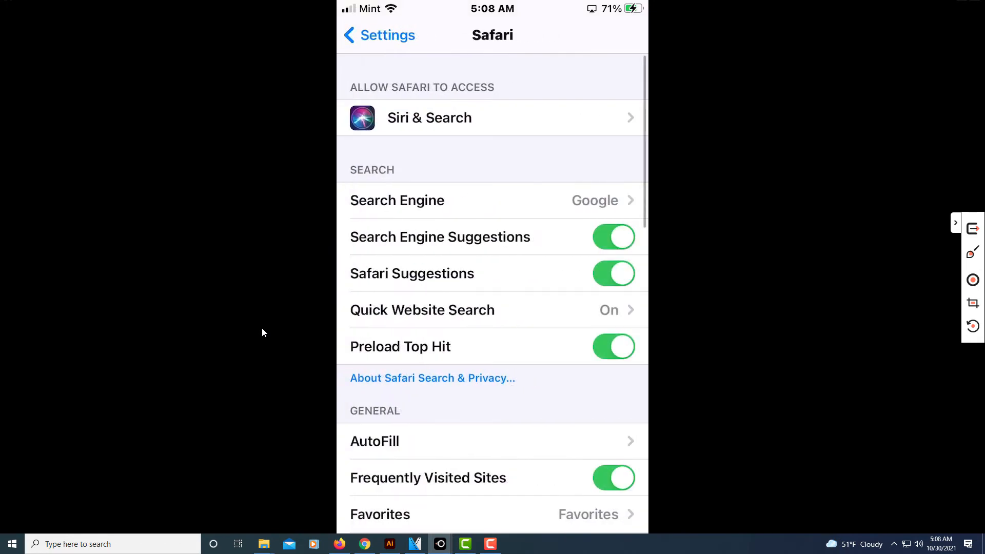
Scroll Safari settings down to Clear History and Website Data and select it.
scroll("down", 3)
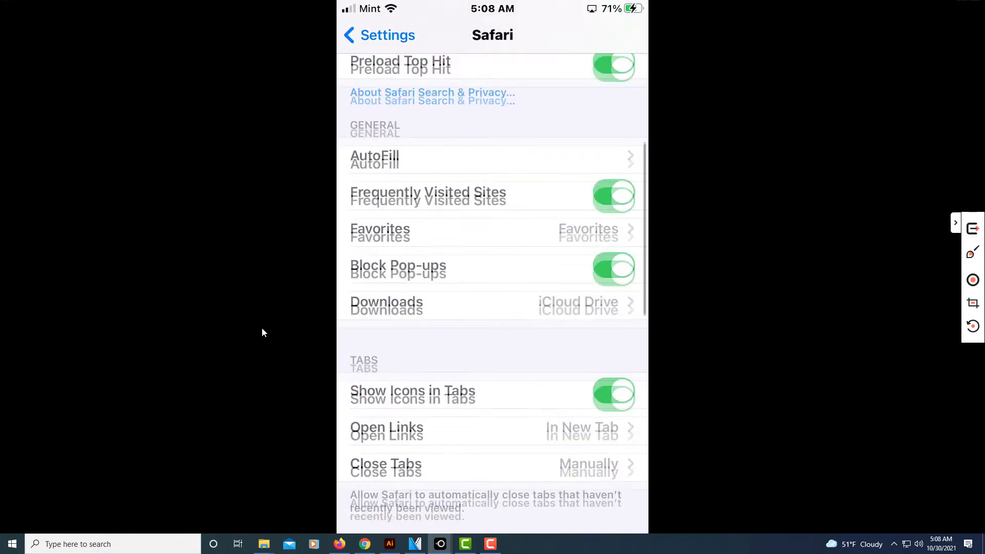
scroll("down", 3)
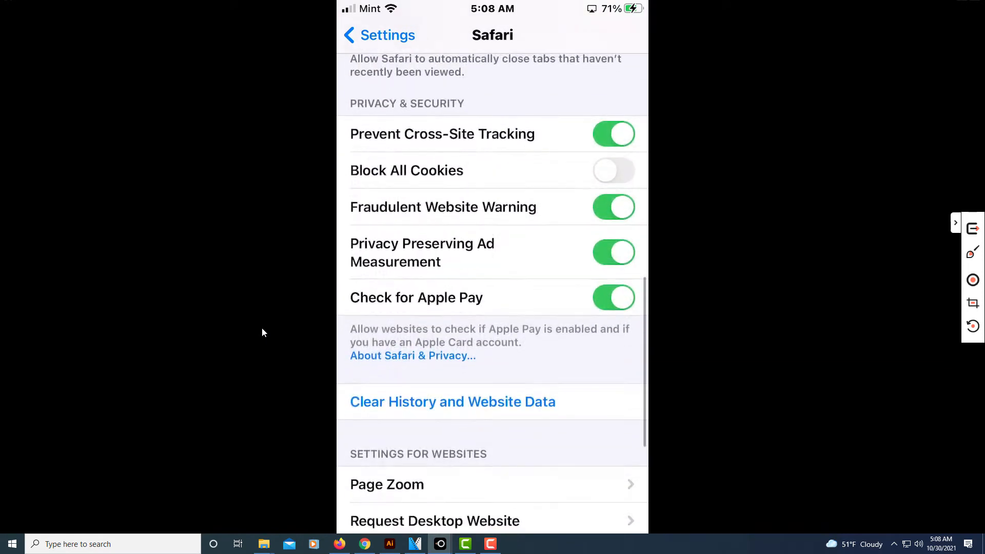
scroll("down", 3)
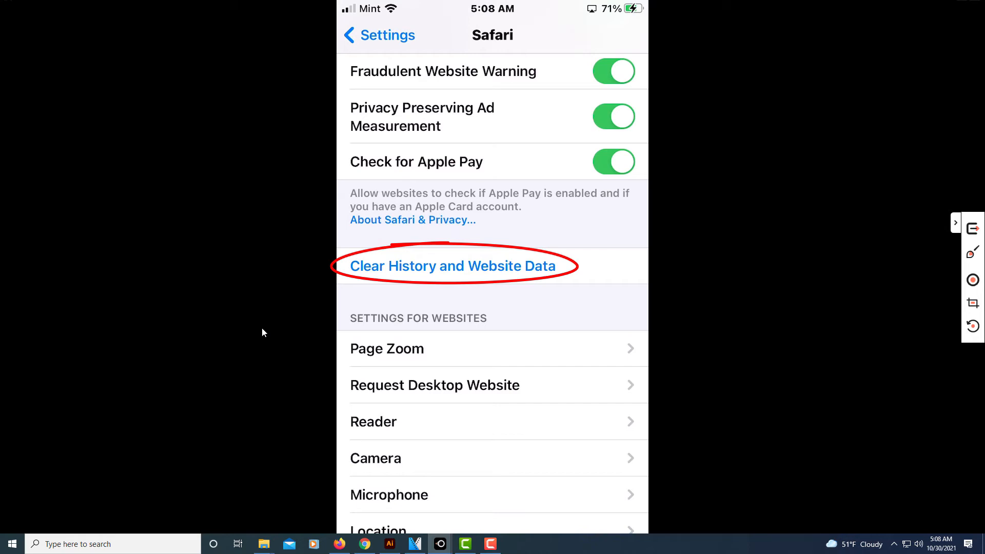
left_click(453, 266)
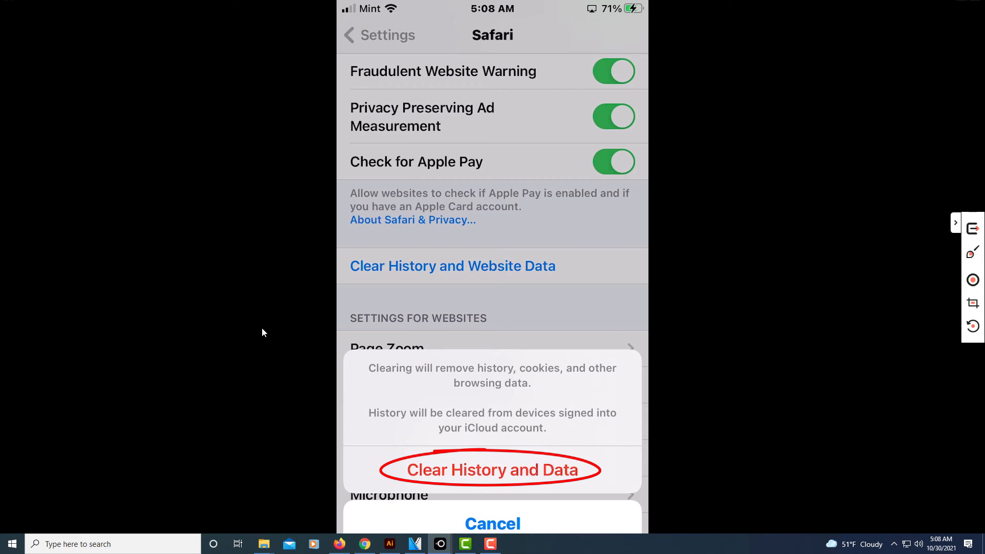
Confirm Clear History and Data to remove history, cookies and browsing data.
left_click(493, 469)
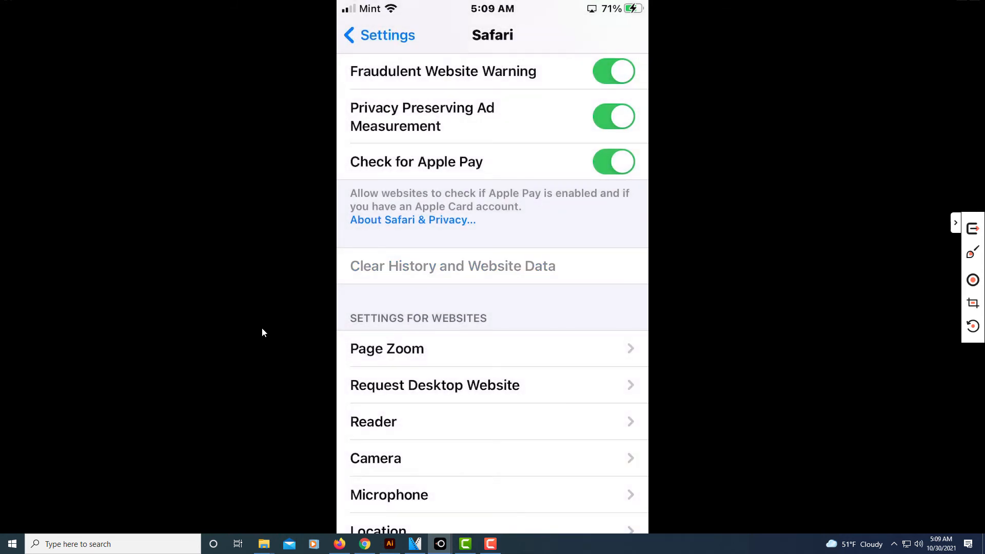